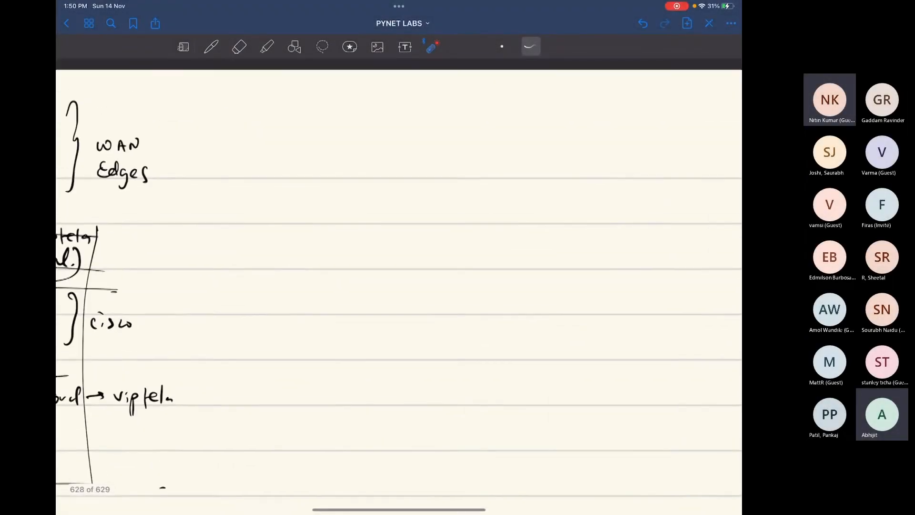
- Handwrite an underlined 'Management Plane' heading at the top of the page
left_click(211, 47)
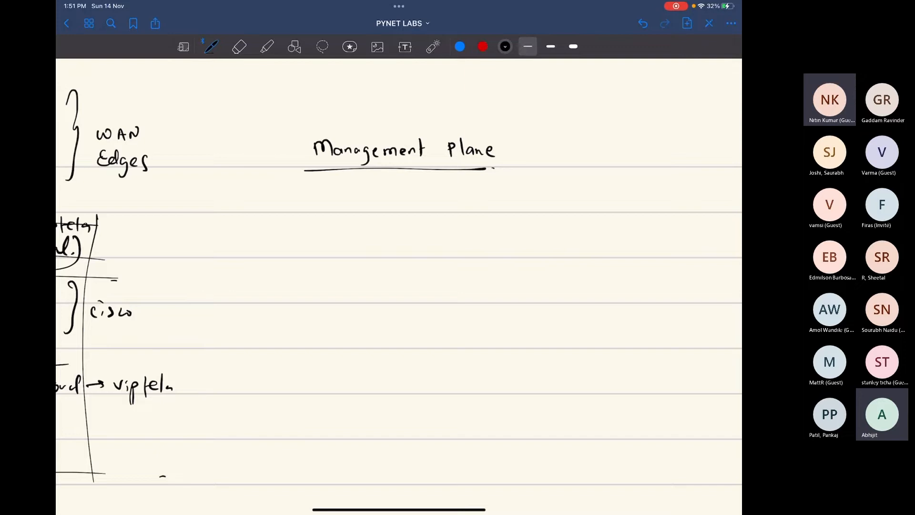
- Write 'Virtual Machine → server' with 24 GB, 8 CPU, 200 GB beside the heading
scroll("right", 3)
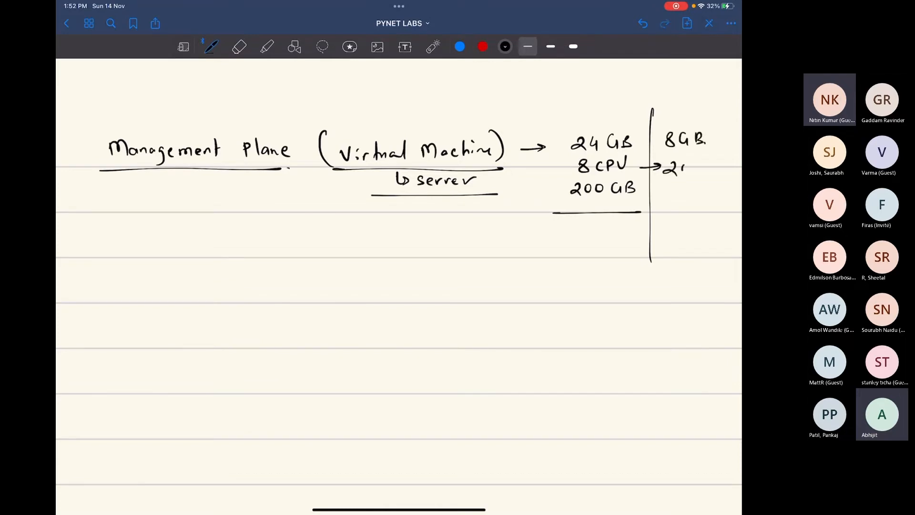
- Write 8 GB, 2 CPU, 30 GB, '1 vManage = 2000 WAN Edges', and counts 3, 5, 7, 9, 11
type("CPU")
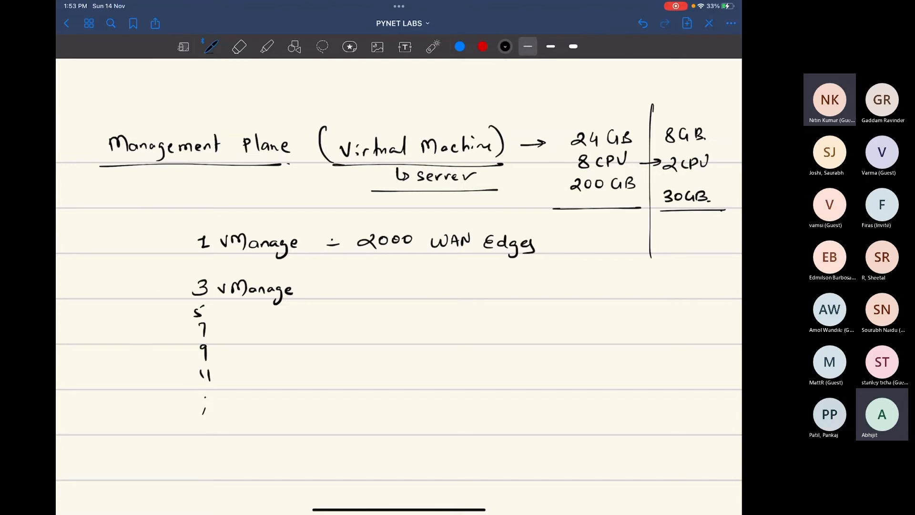
- Box '3 vManage', write '= 6000 WAN Edges', and erase the 7, 9, 11 counts
left_click_drag(175, 268, 309, 300)
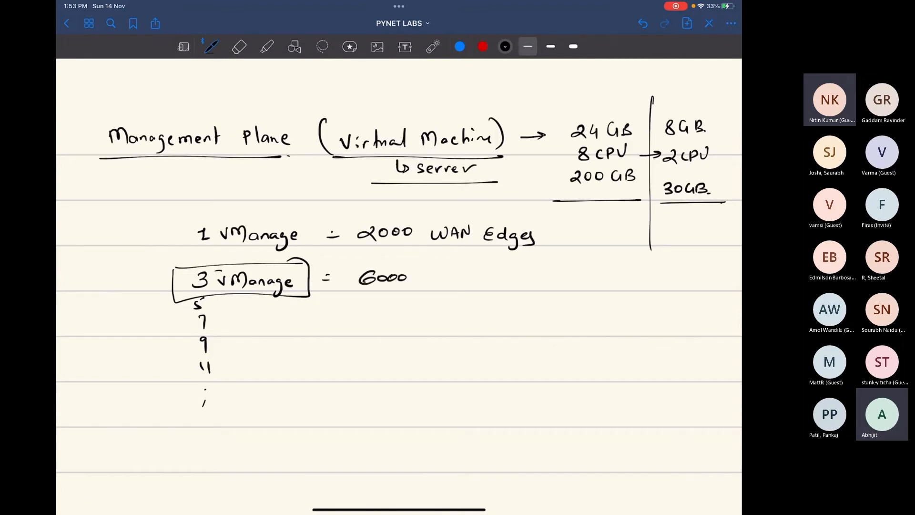
type("WAN Edges")
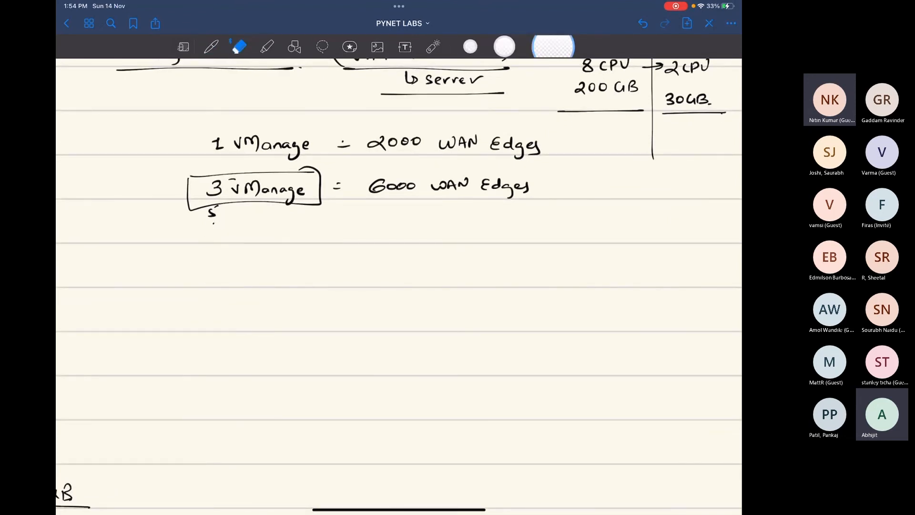
- Sketch a vEdge oval linked through an INET cloud to a vM oval
left_click(210, 47)
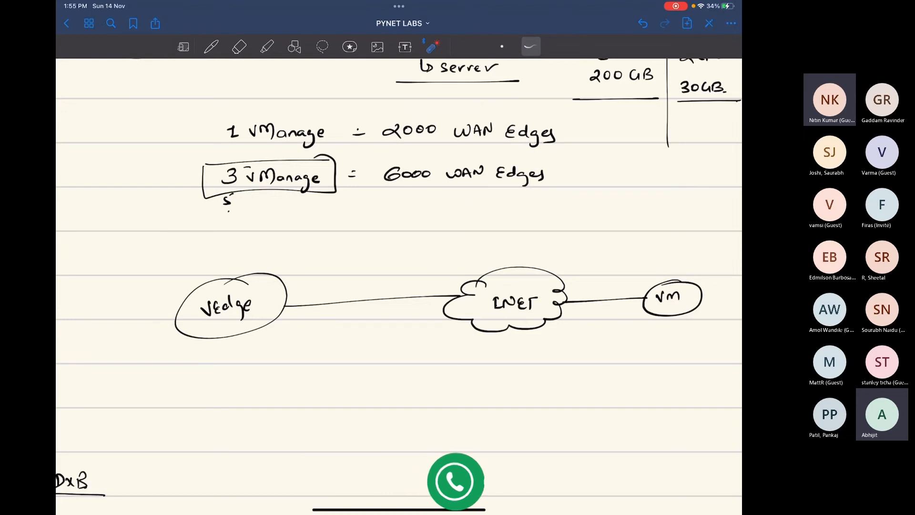
left_click(456, 481)
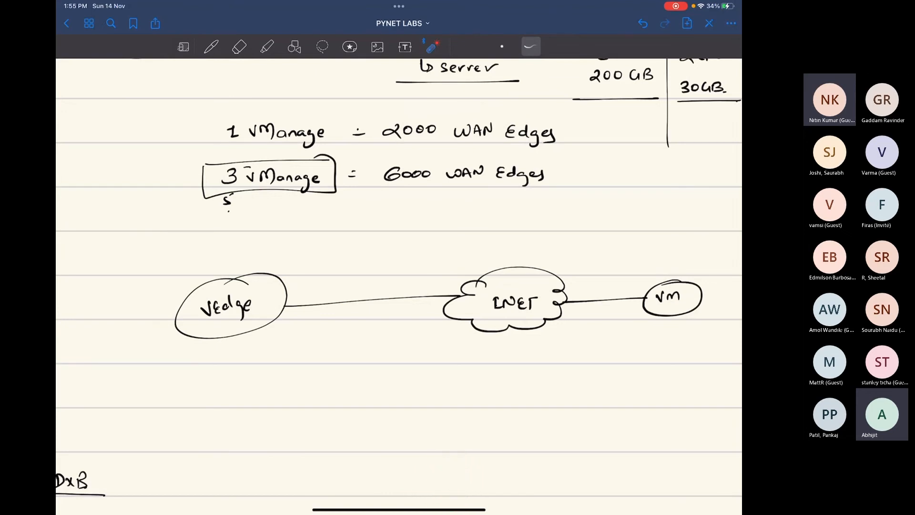